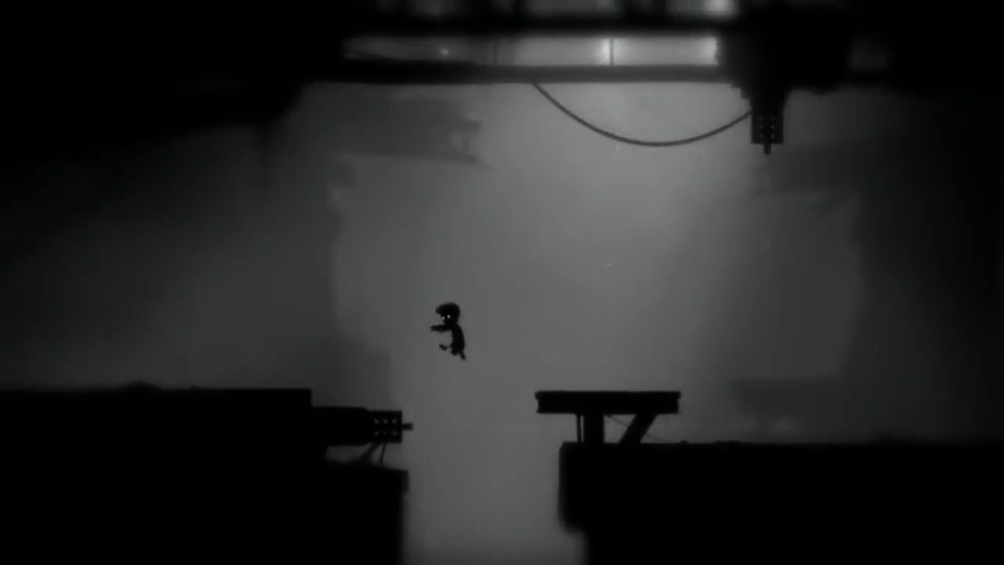
pyautogui.press('Right')
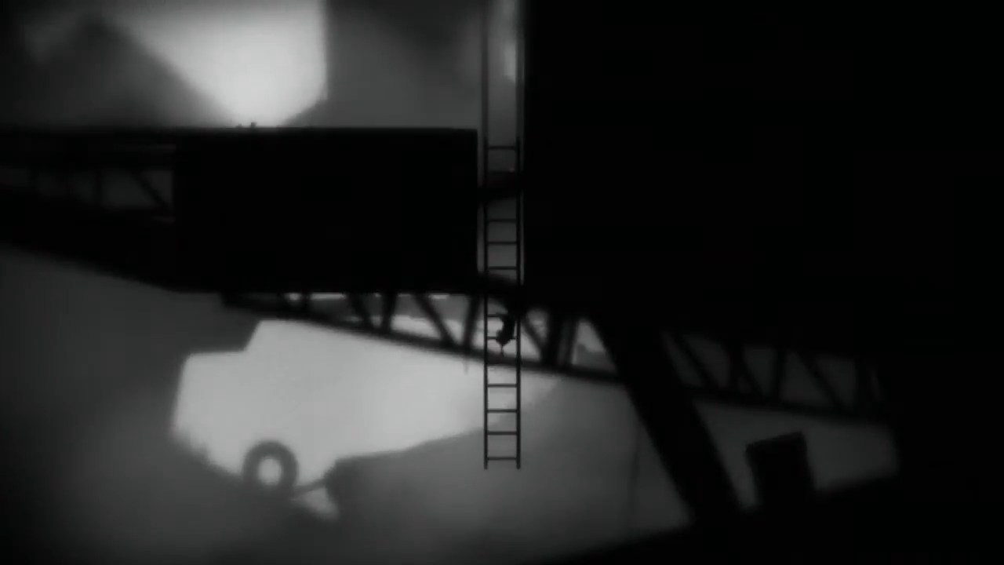
pyautogui.press('Up')
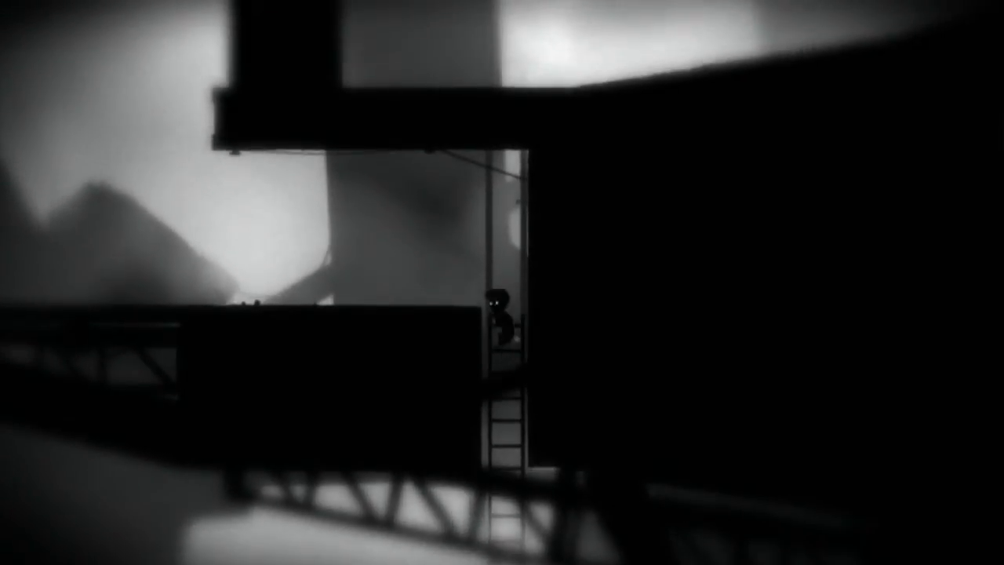